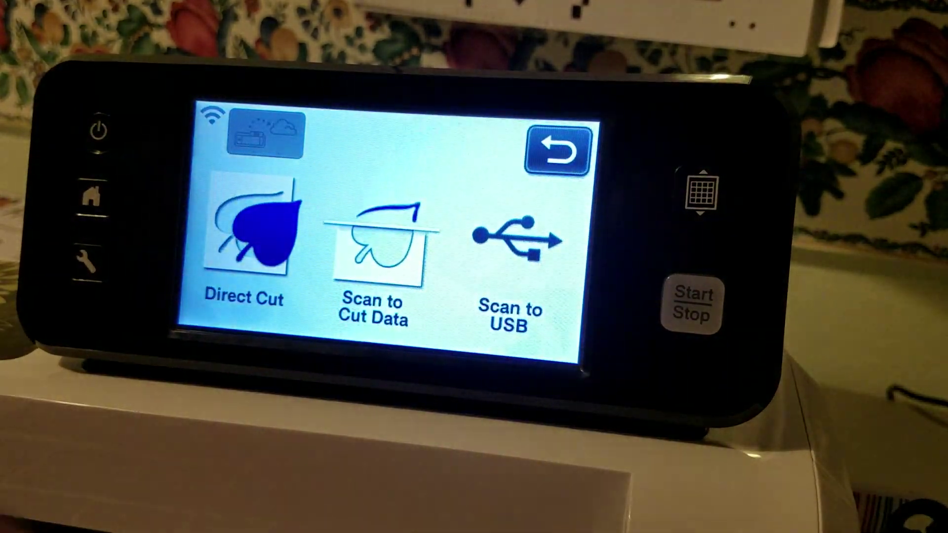
# Start Direct Cut from the home screen with color recognition mode
pyautogui.click(372, 253)
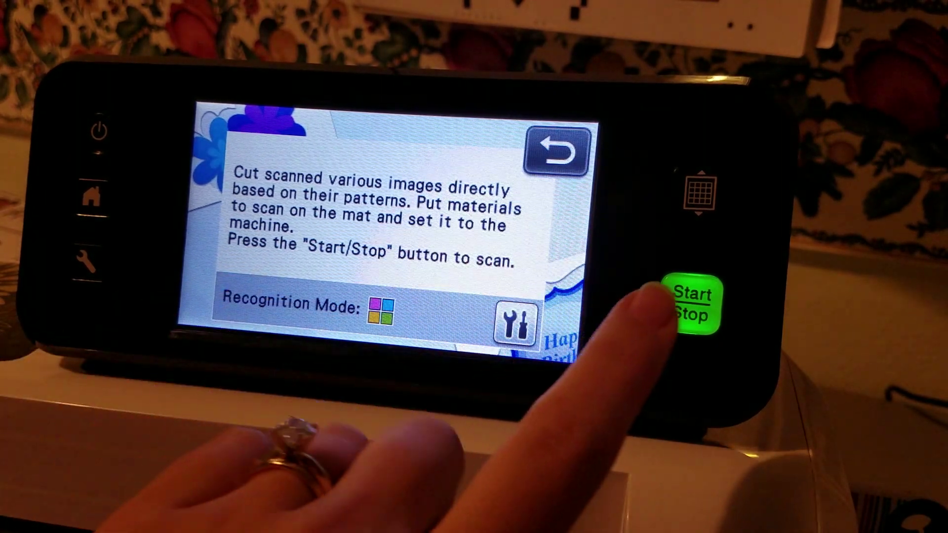
# Scan the sticker sheet and fit the frame around the rectangles
pyautogui.click(691, 303)
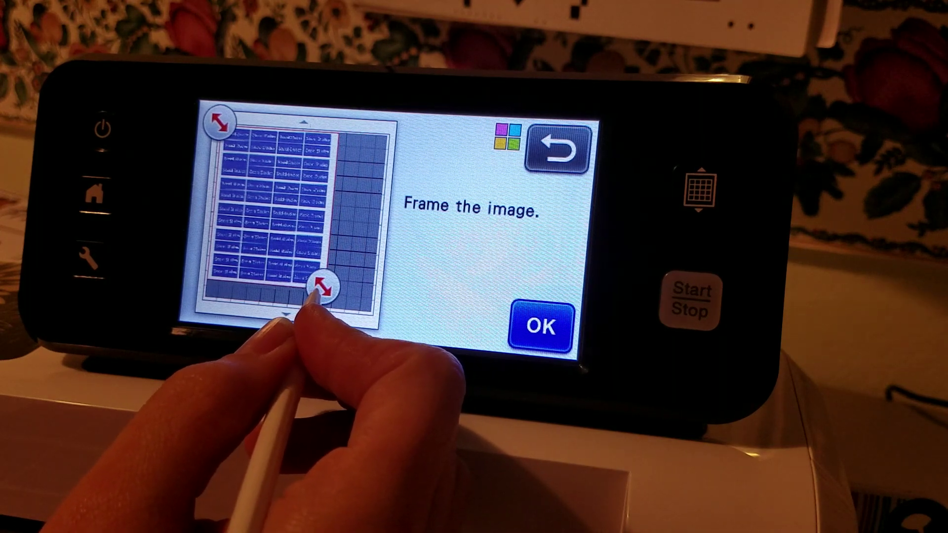
pyautogui.click(543, 327)
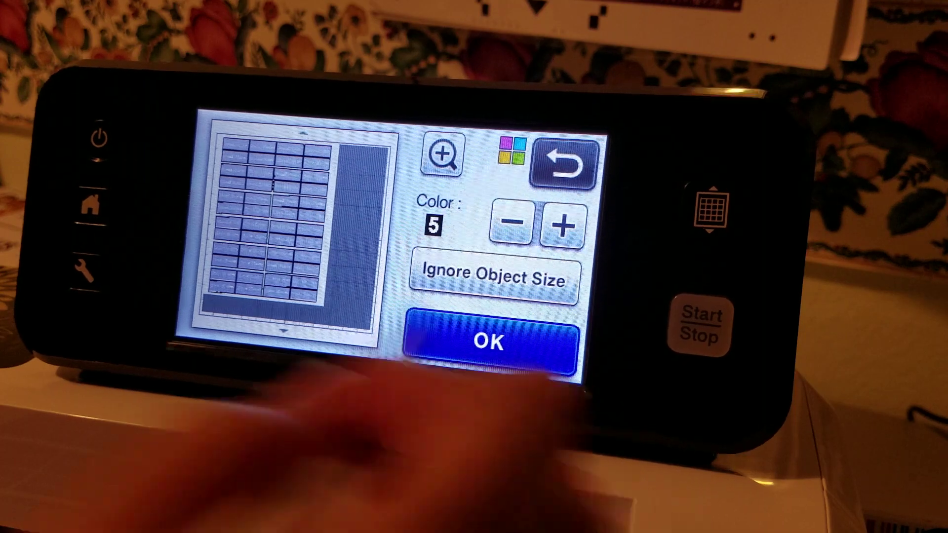
# Accept the detected rectangle outlines as cut lines on the mat
pyautogui.click(490, 341)
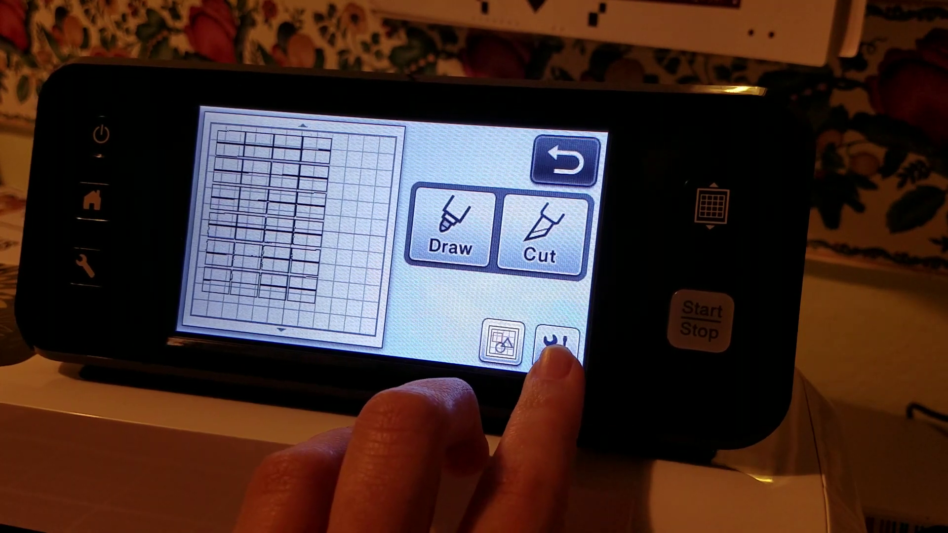
# Open the cut settings and raise cut pressure to 2 with speed 1
pyautogui.click(551, 337)
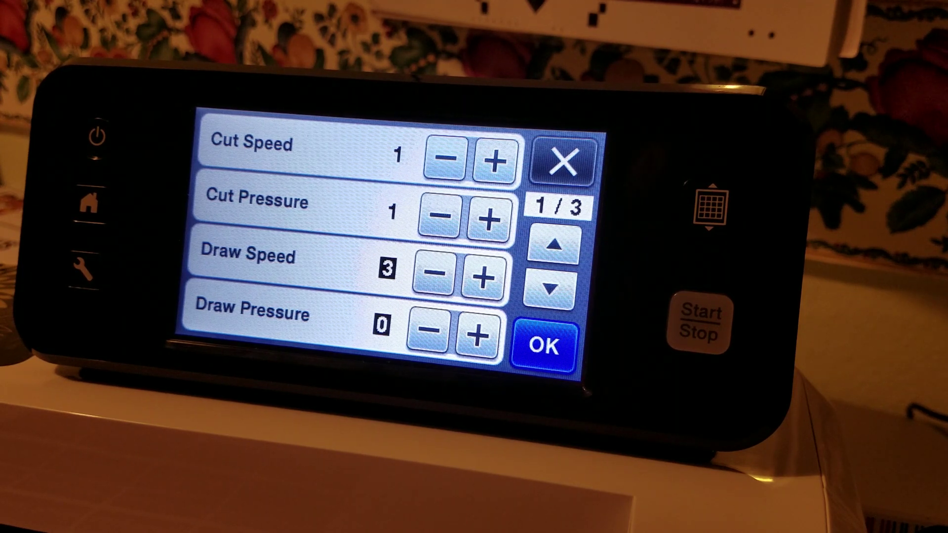
pyautogui.click(492, 159)
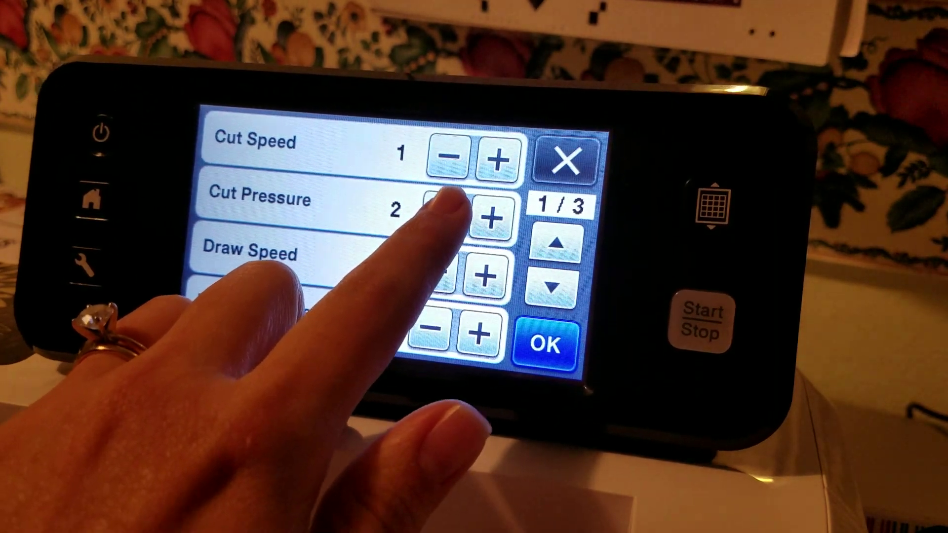
# Lower cut pressure to 1 and save the settings
pyautogui.click(445, 214)
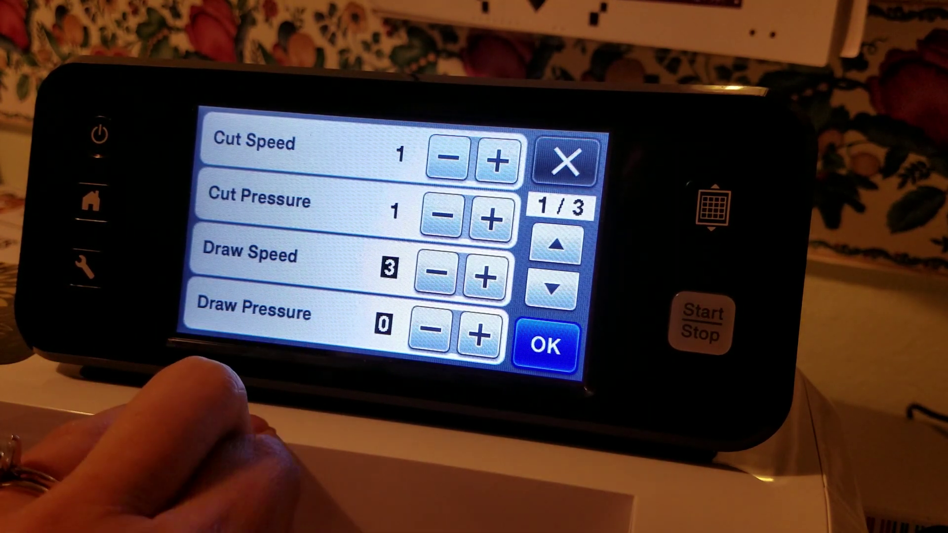
pyautogui.click(548, 345)
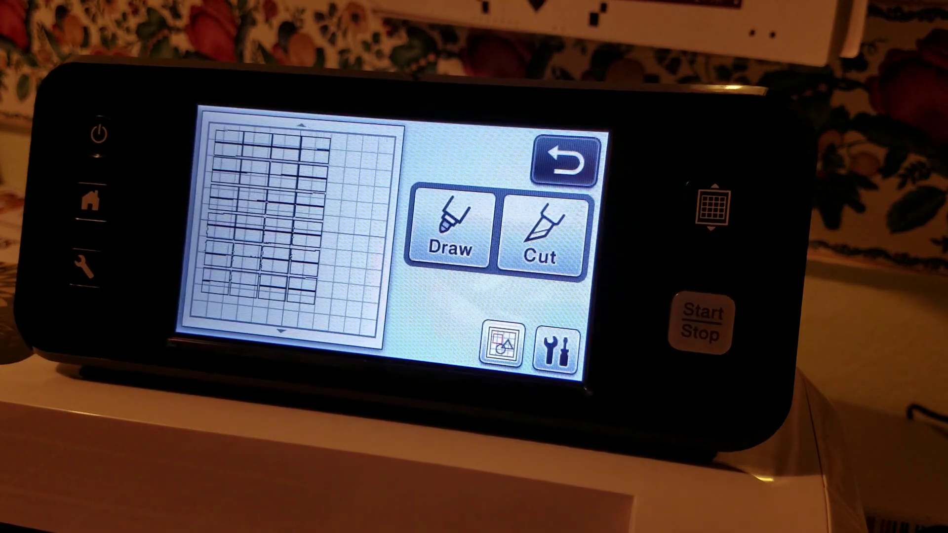